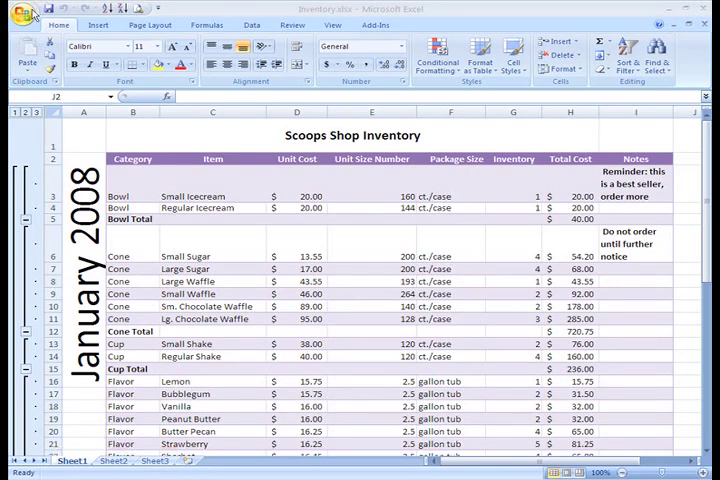
Step: Rename the first sheet, which holds the January 2008 inventory, to 'January'
left_click(20, 15)
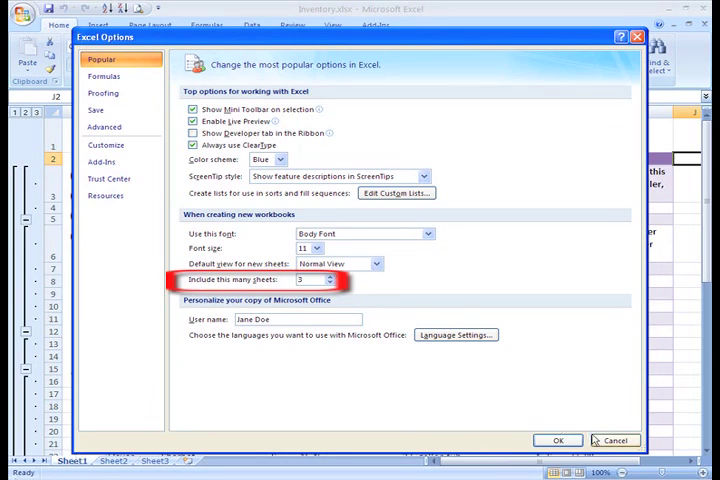
left_click(557, 440)
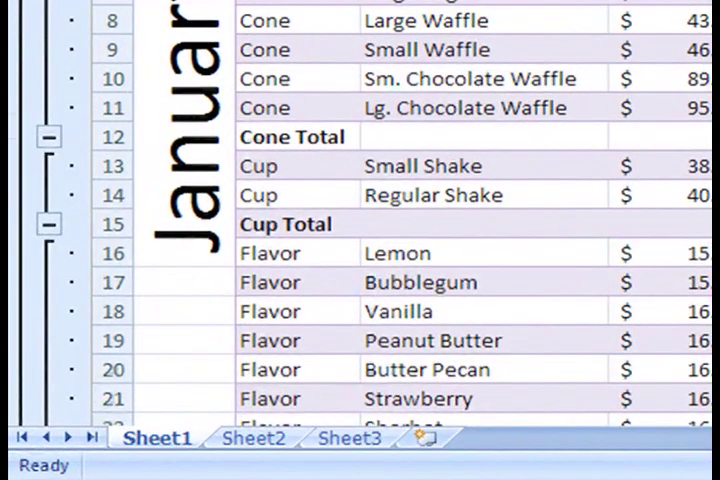
right_click(155, 438)
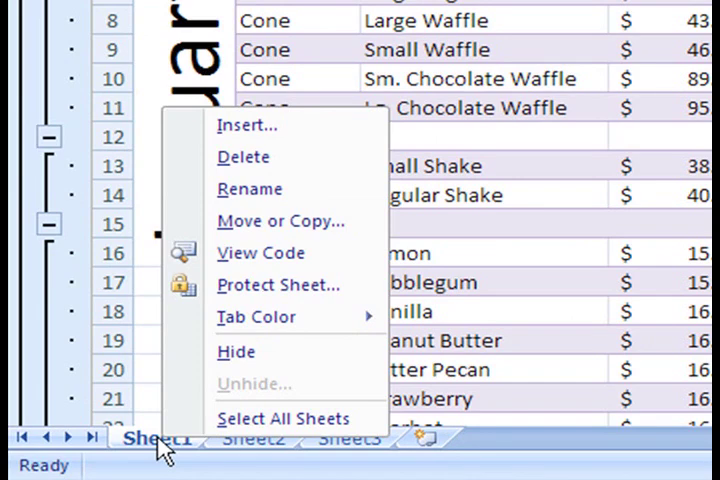
mouse_move(250, 189)
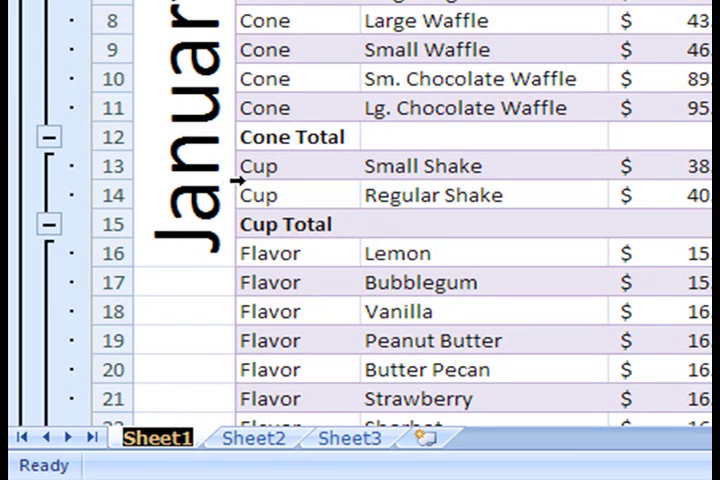
double_click(156, 438)
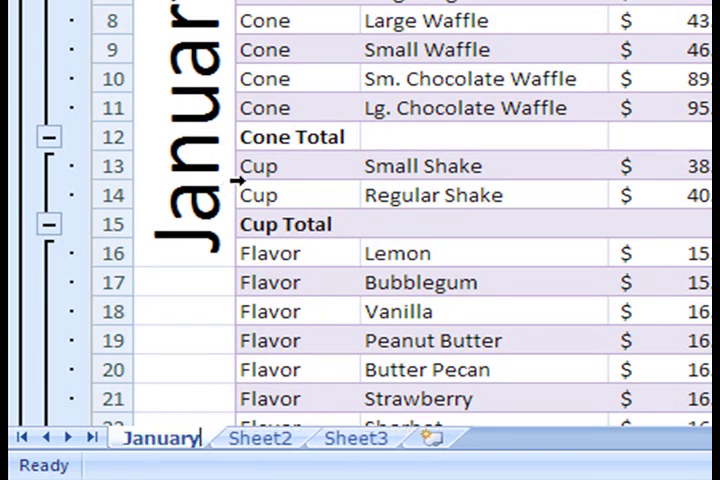
mouse_move(272, 452)
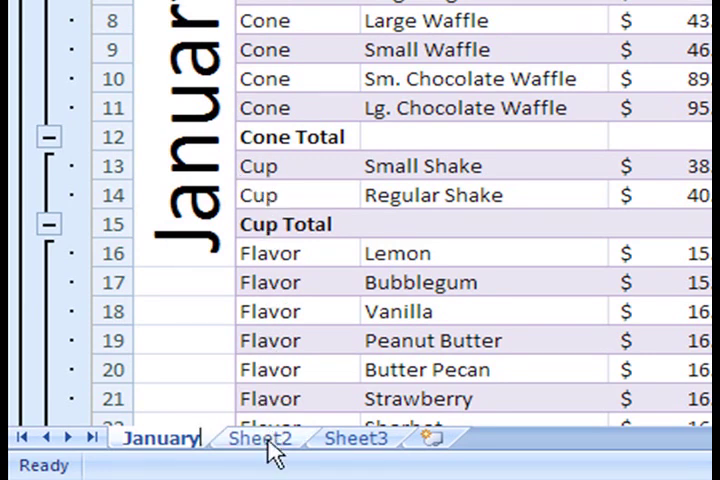
mouse_move(262, 463)
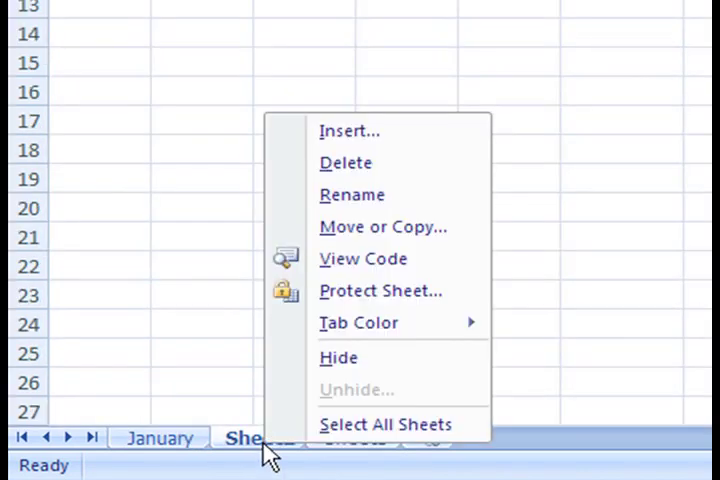
mouse_move(351, 195)
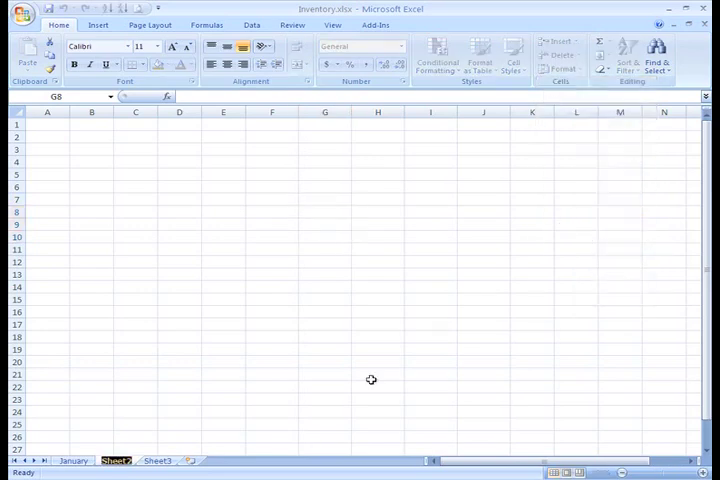
mouse_move(303, 449)
type("February")
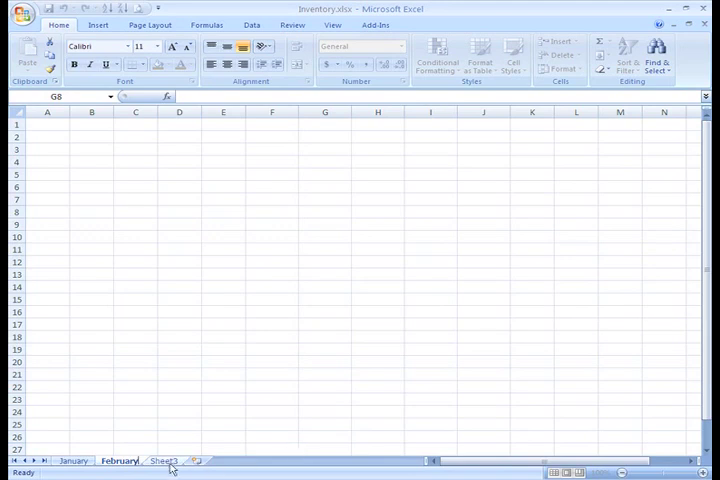
Step: Rename the Sheet3 tab to 'March' so the tabs read January, February, March
right_click(162, 460)
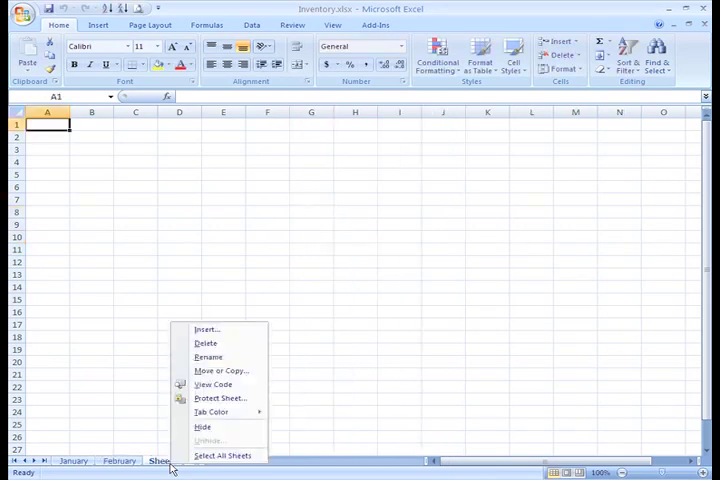
mouse_move(207, 357)
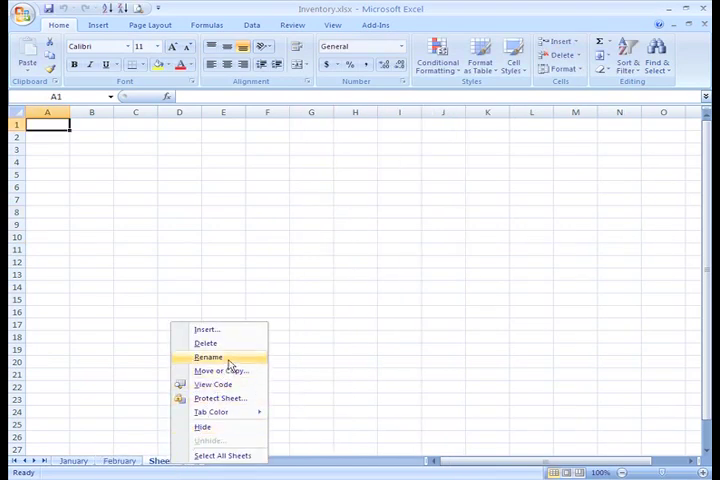
left_click(207, 357)
type("March")
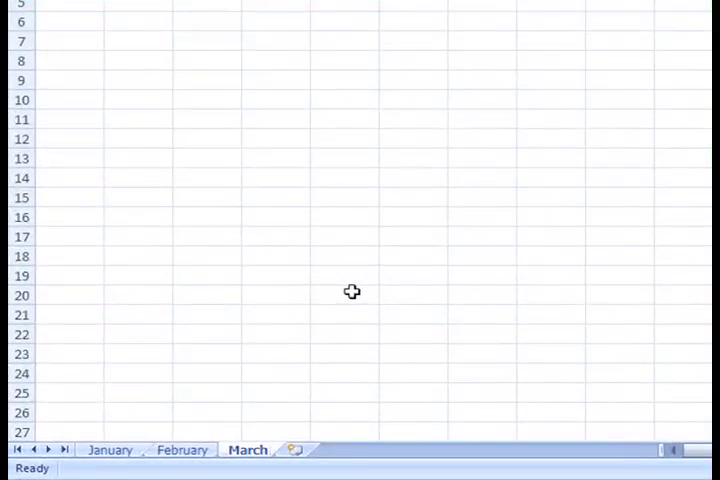
mouse_move(295, 449)
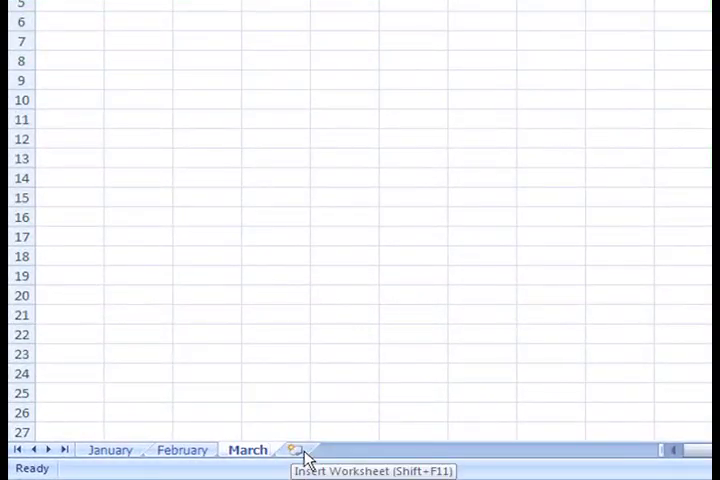
Step: Insert three more blank worksheets after the March sheet
left_click(296, 449)
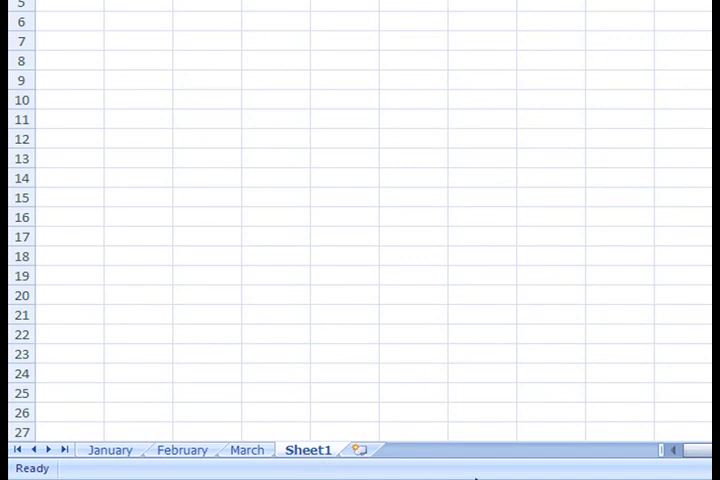
left_click(373, 449)
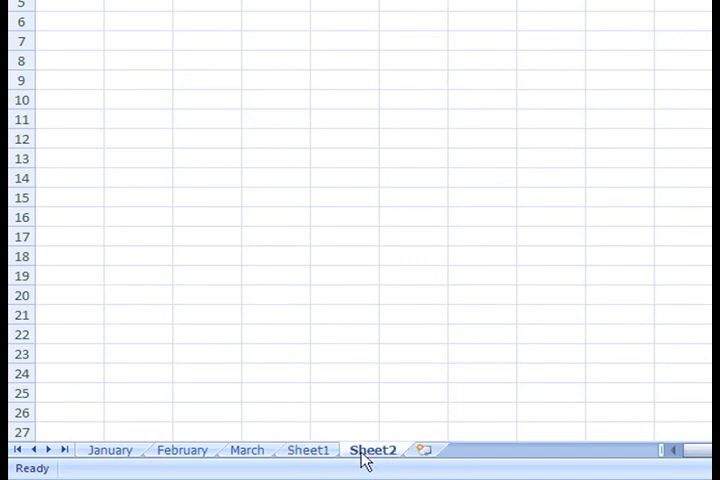
left_click(424, 449)
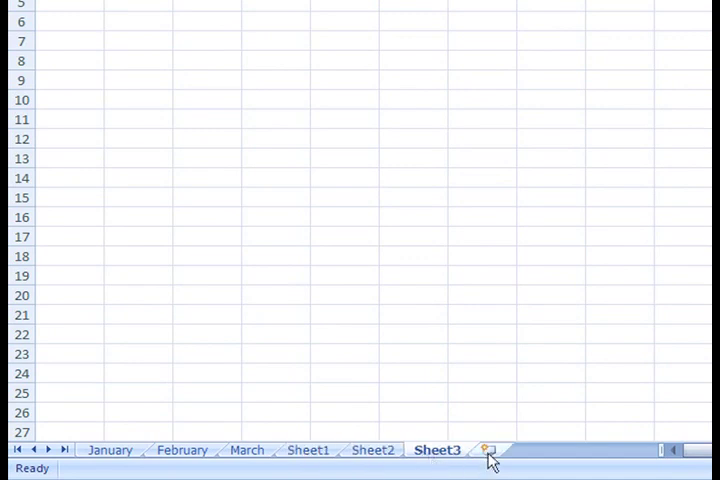
right_click(490, 449)
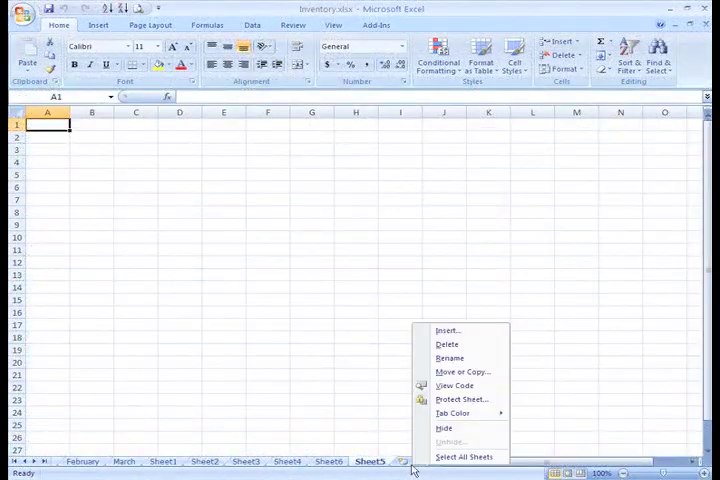
mouse_move(446, 344)
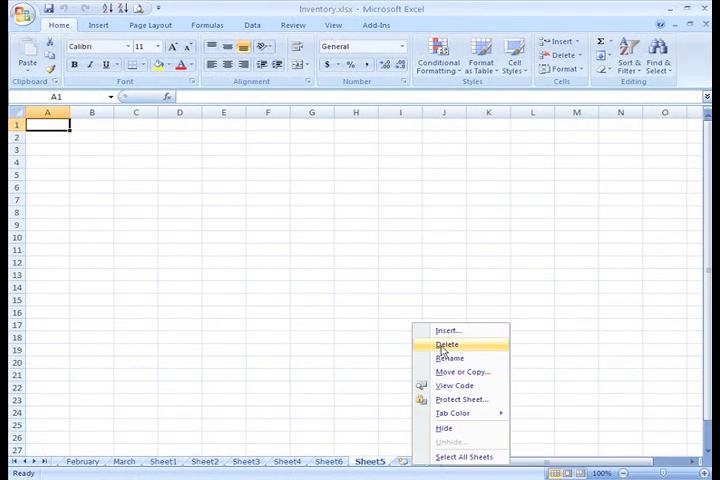
Step: Delete the surplus Sheet5 worksheet and move to Sheet6
left_click(446, 344)
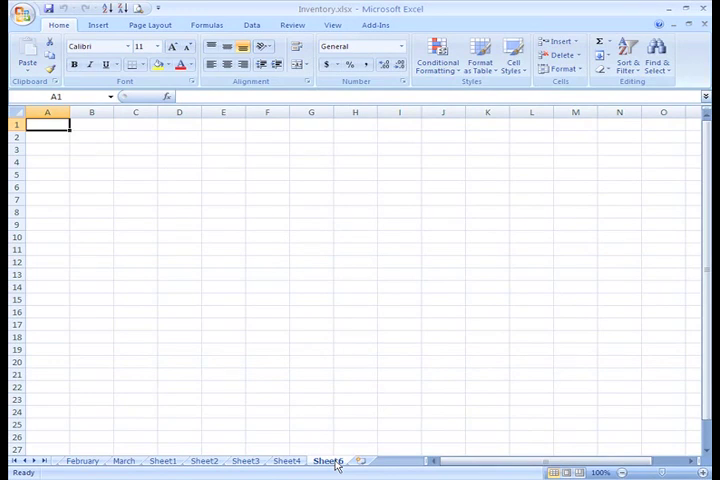
left_click(577, 55)
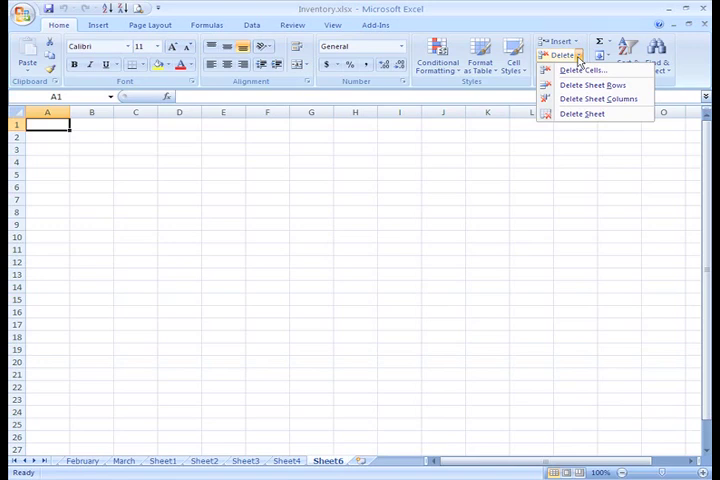
mouse_move(582, 113)
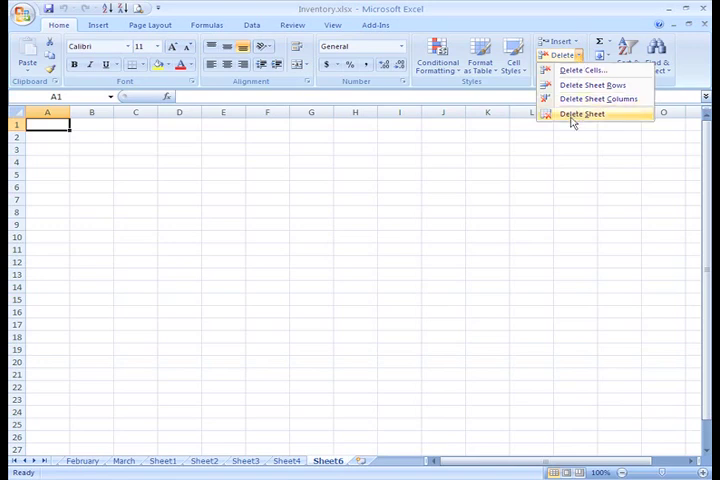
Step: Delete Sheet6, leaving Sheet1 through Sheet4 after March
left_click(582, 113)
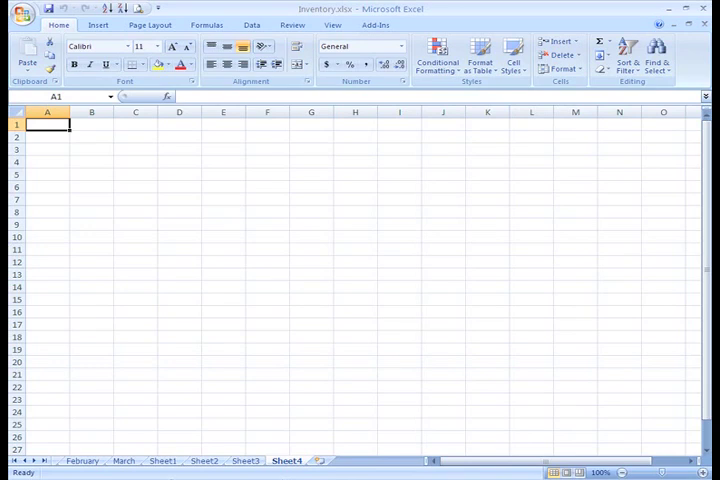
Step: Rename the Sheet1 and Sheet2 tabs to 'April' and 'May', after March
left_click(162, 461)
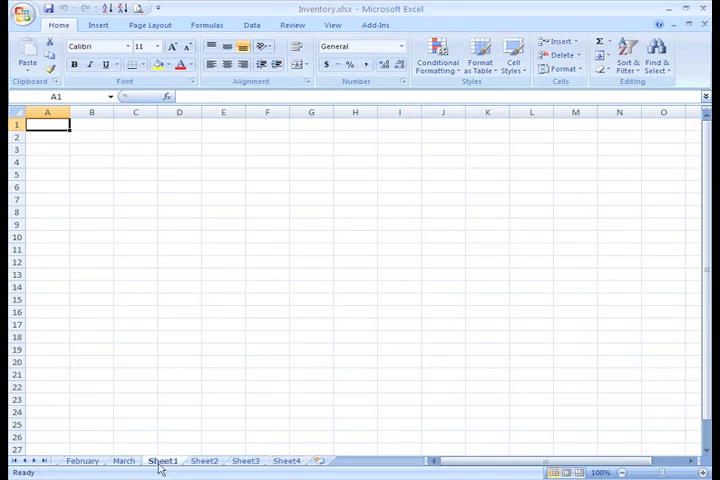
right_click(162, 461)
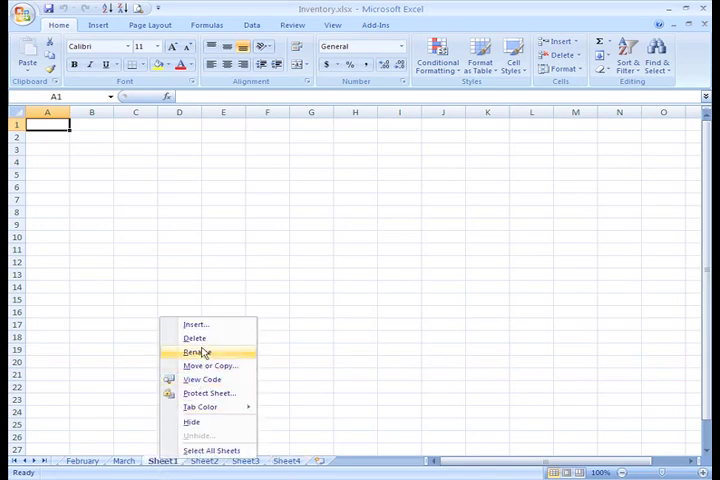
left_click(197, 352)
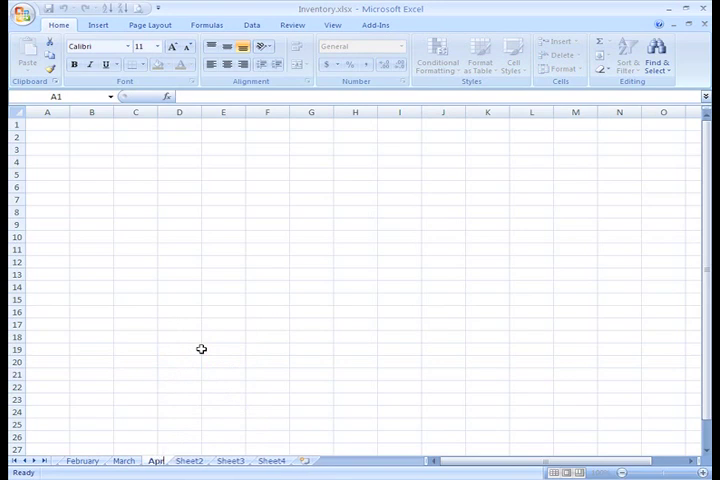
left_click(191, 460)
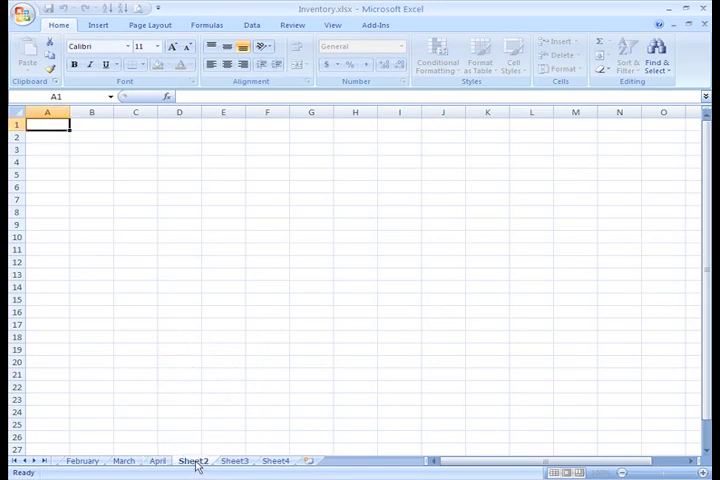
right_click(193, 461)
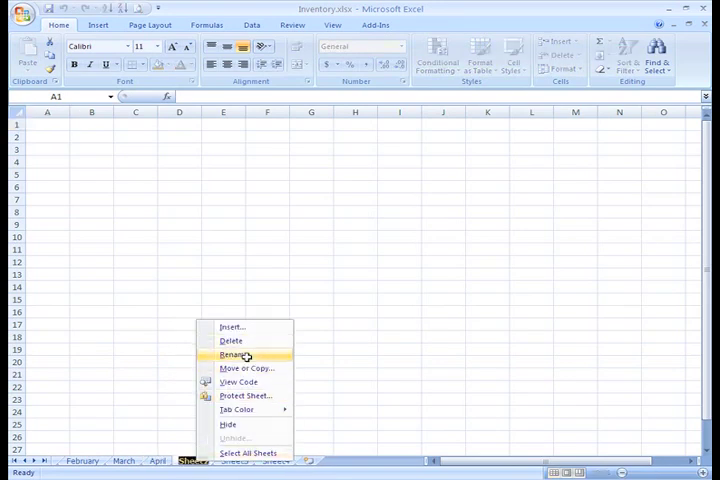
left_click(231, 355)
type("May")
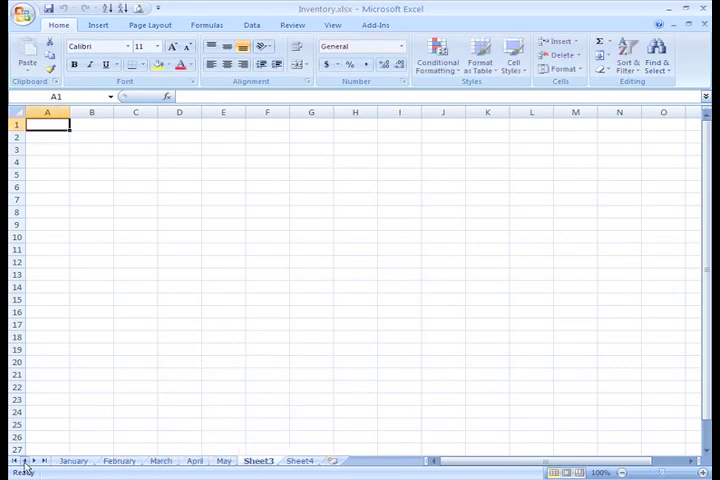
left_click(73, 461)
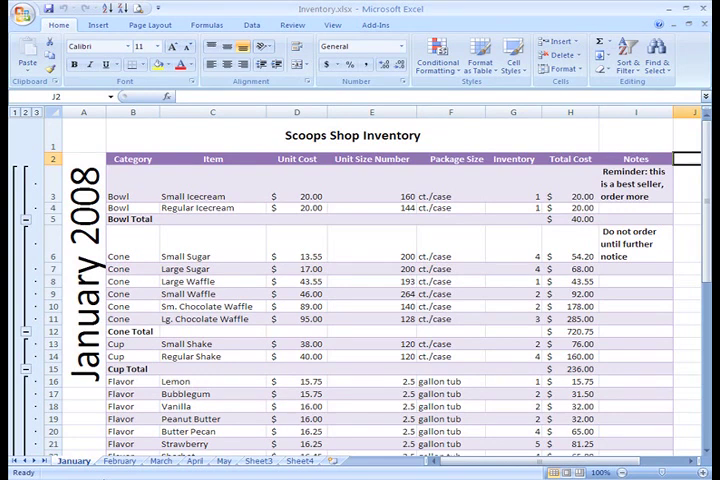
mouse_move(516, 182)
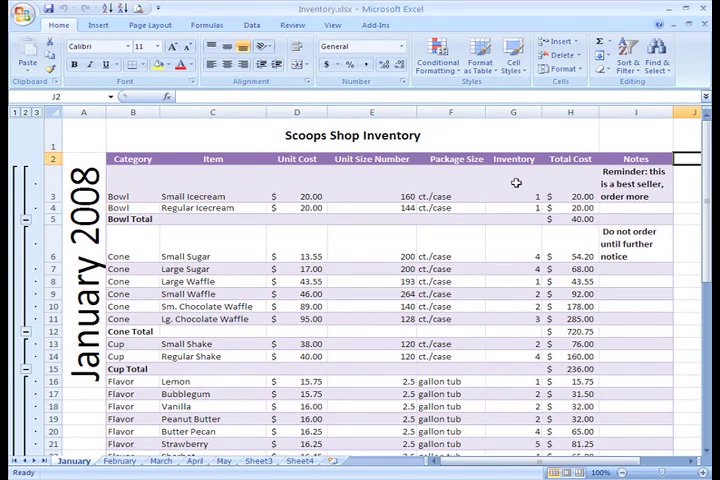
mouse_move(516, 182)
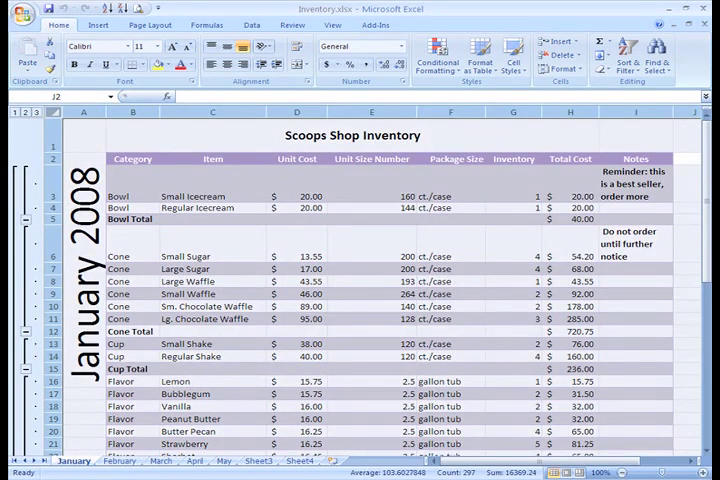
mouse_move(52, 66)
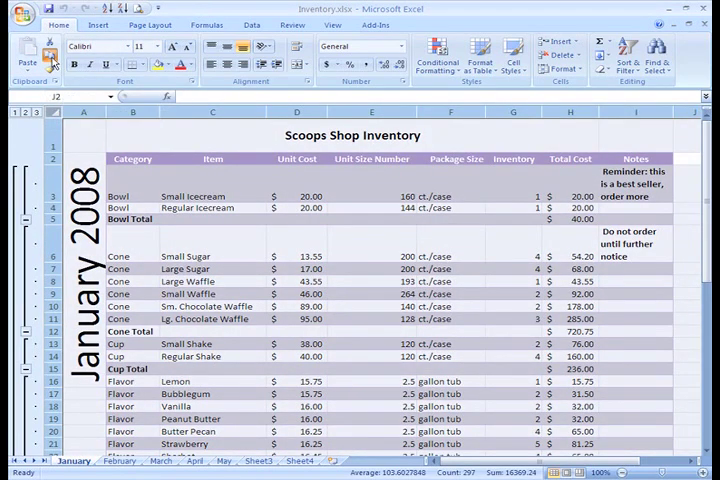
Step: Copy the January 2008 Scoops Shop inventory and paste it into February at A1
left_click(118, 461)
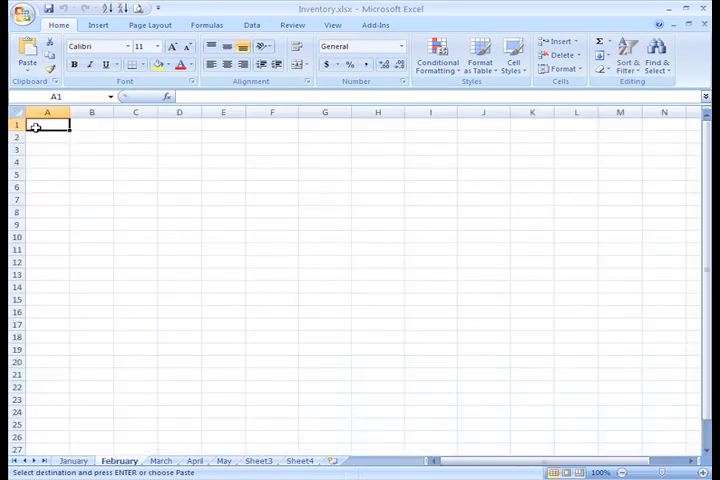
left_click(27, 55)
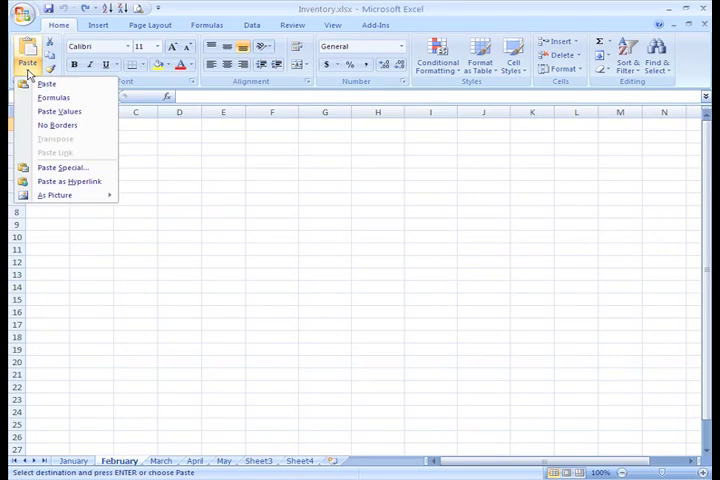
left_click(46, 83)
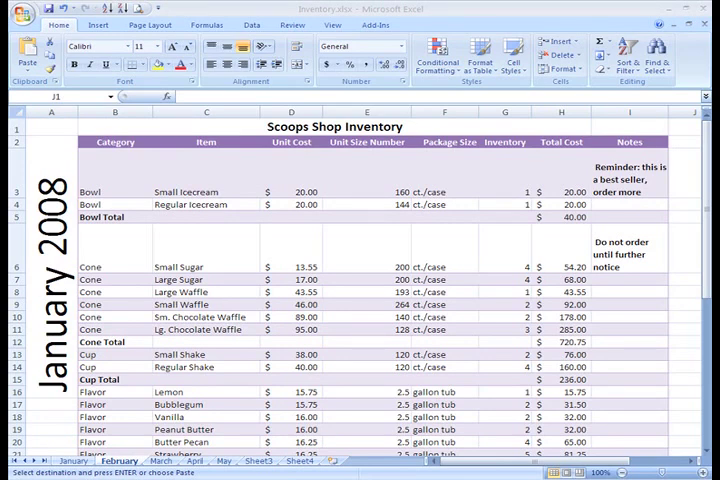
mouse_move(133, 121)
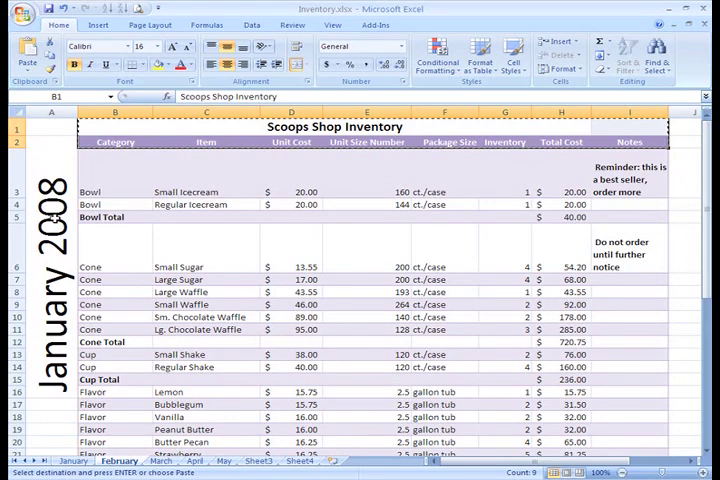
Step: Go to the still-empty March sheet with February's title and header rows copied
left_click(160, 460)
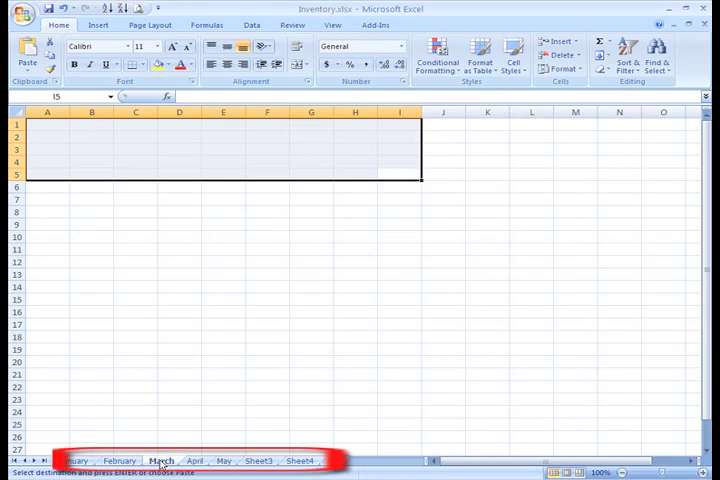
Step: Group the March–May tabs and paste the Scoops Shop Inventory title and headers at A1
left_click(223, 461)
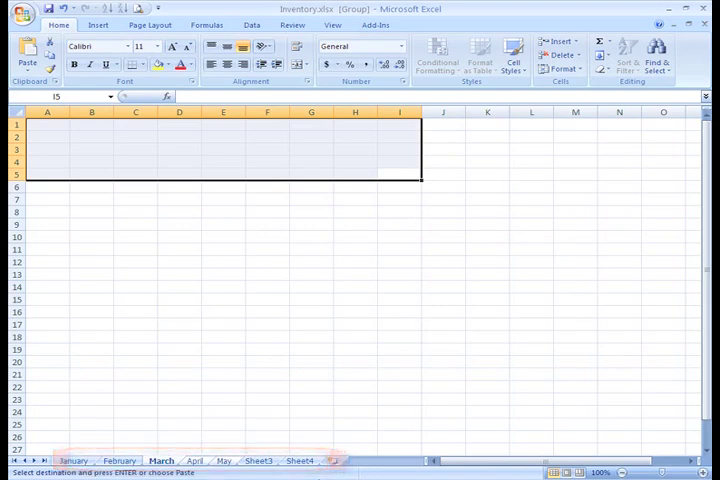
left_click(47, 123)
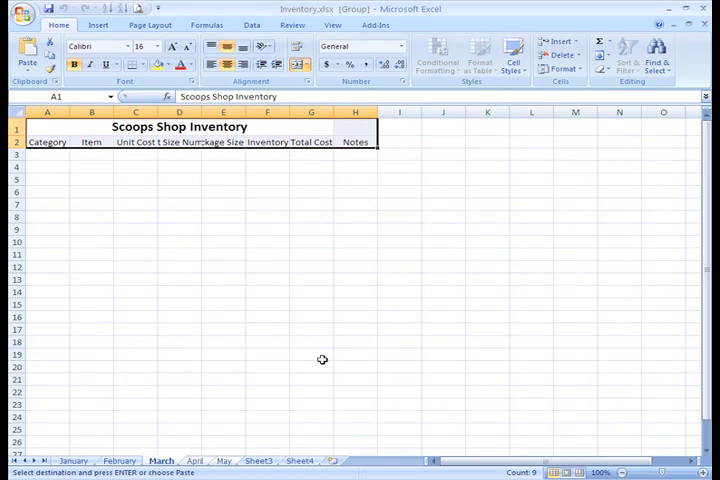
mouse_move(199, 461)
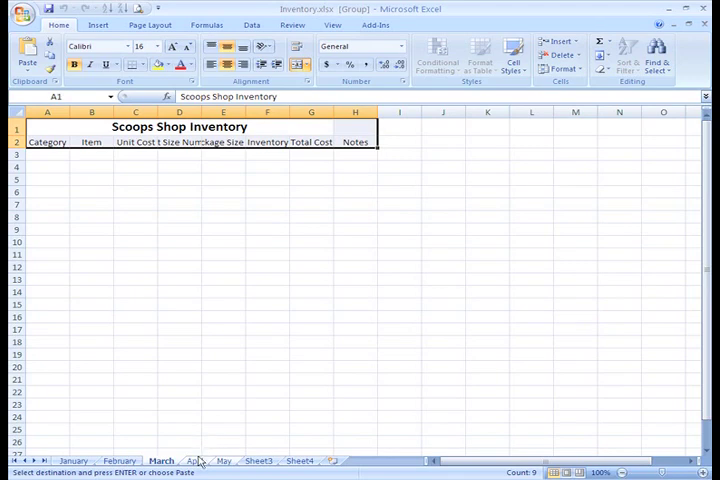
left_click(223, 461)
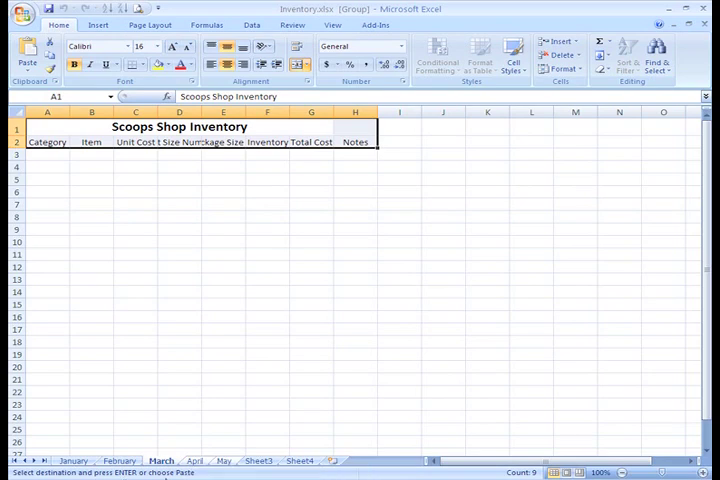
Step: Change the grouped sheets' title to '2008 Scoops Shop Inventory'
double_click(178, 126)
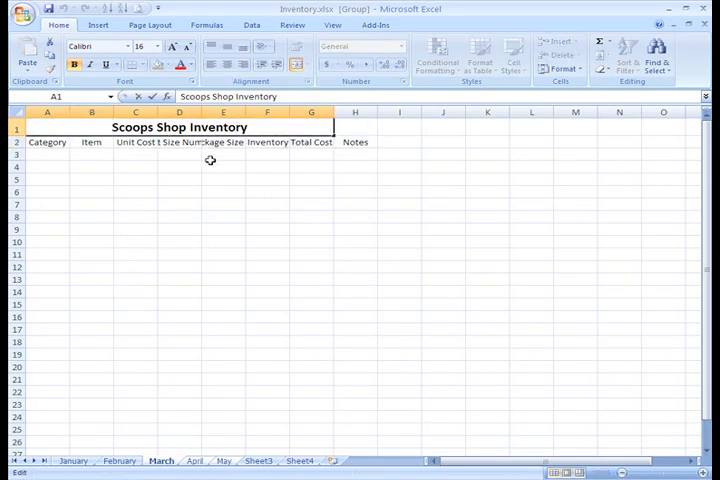
type("2008")
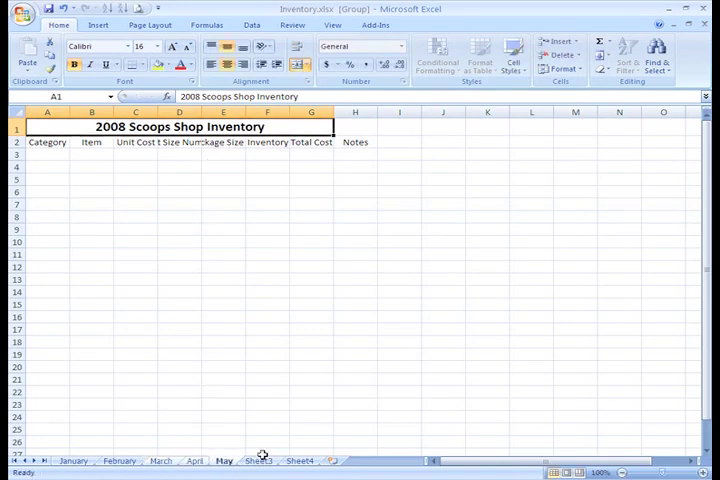
mouse_move(433, 391)
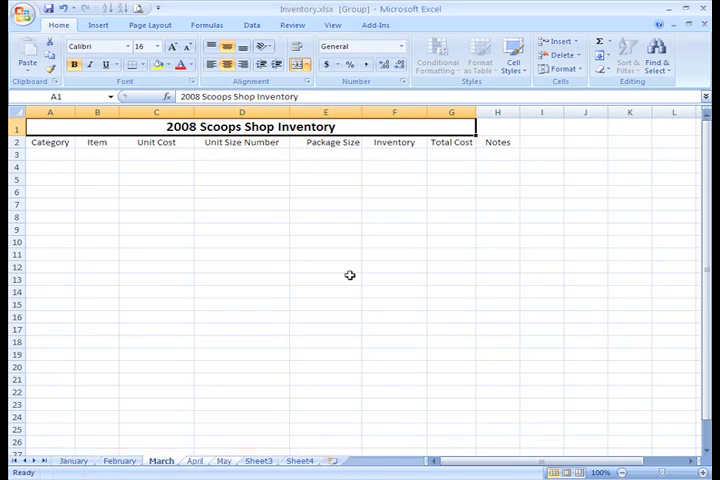
Step: Show the March tab's options, then switch to the May sheet with its widened headings
right_click(161, 460)
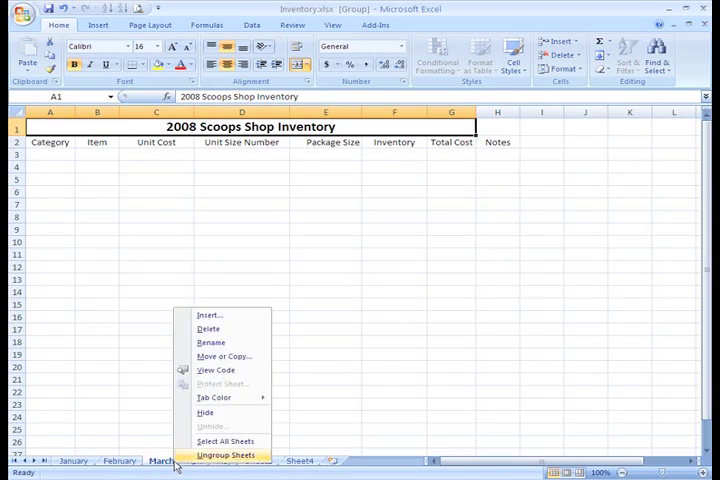
left_click(226, 455)
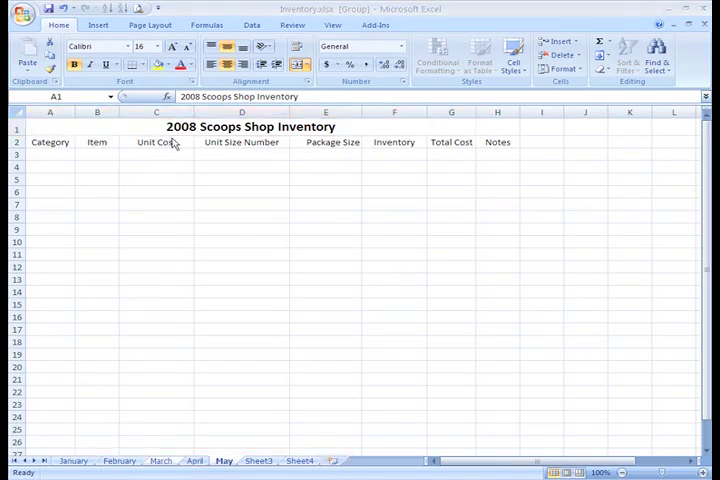
Step: Start editing the Category heading in A2 of the grouped sheets
double_click(50, 142)
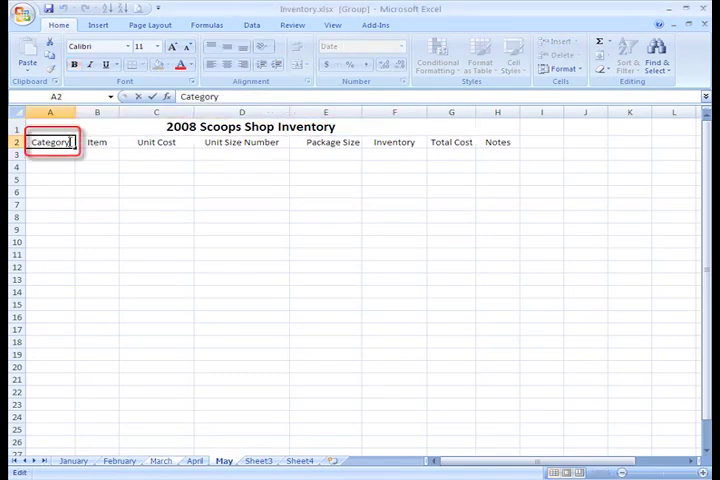
type("Gr")
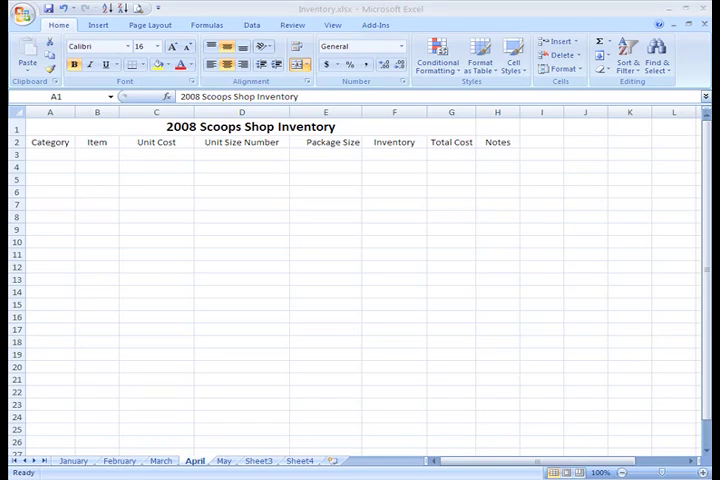
Step: Switch to the January inventory sheet and scroll through its subtotals and notes
left_click(73, 460)
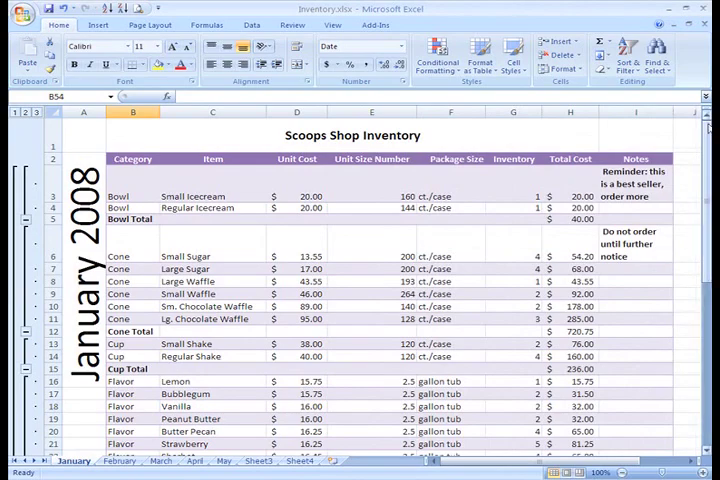
scroll("down", 3)
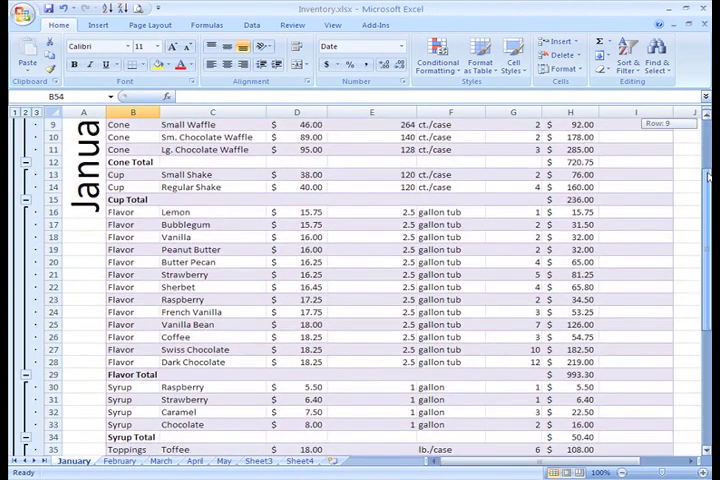
scroll("up", 3)
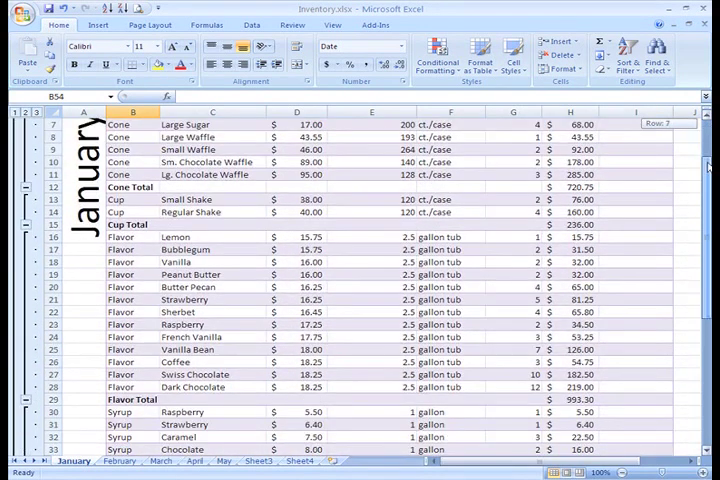
scroll("up", 3)
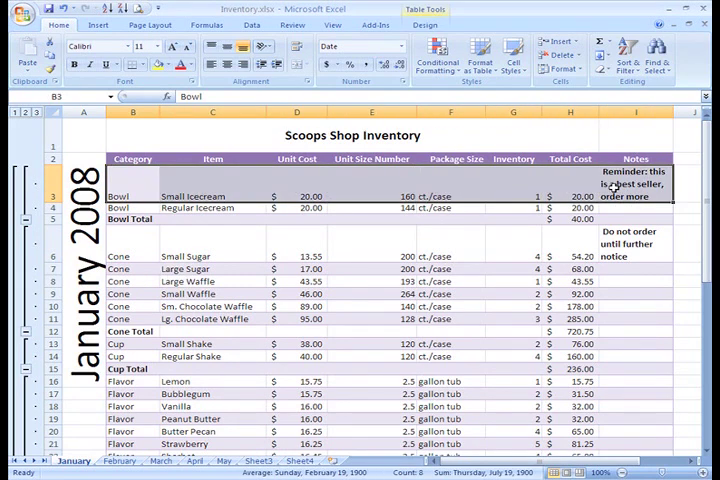
Step: Freeze January's title and heading rows, then scroll the inventory rows to verify
left_click(332, 25)
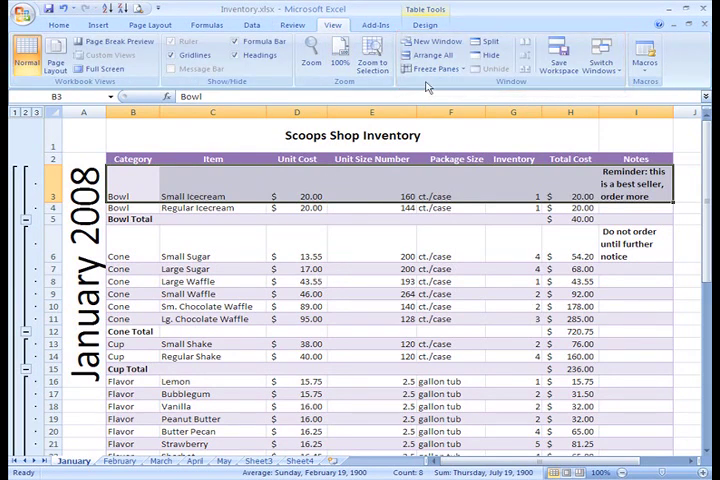
left_click(434, 68)
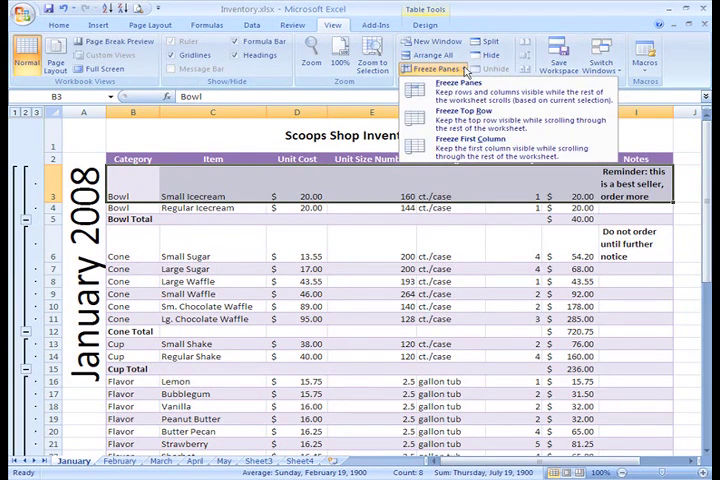
mouse_move(455, 87)
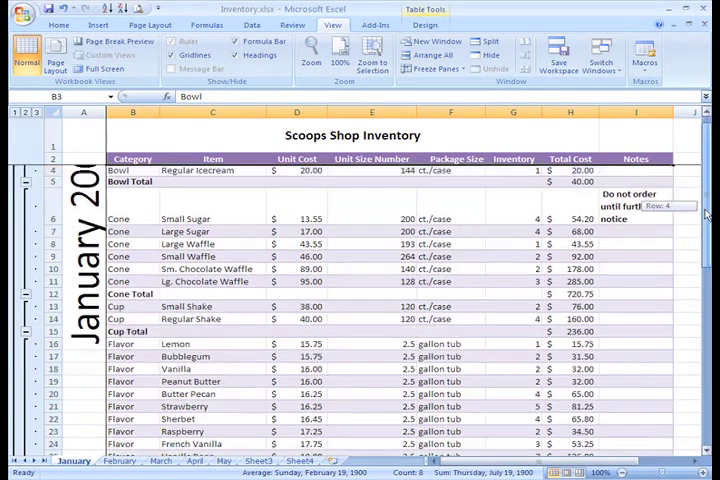
scroll("down", 3)
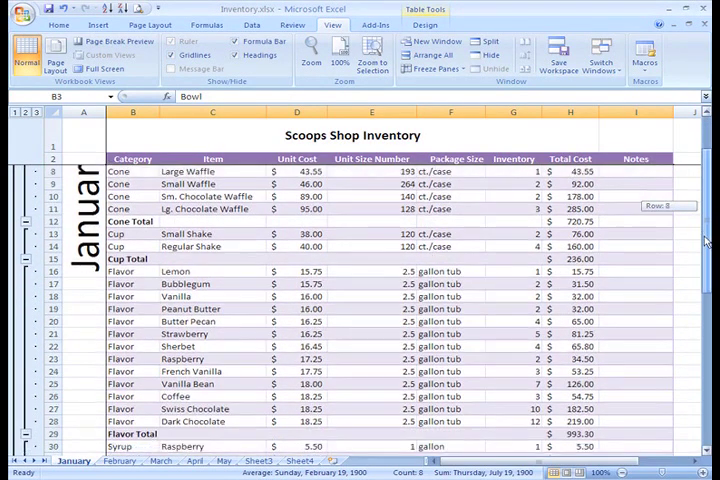
scroll("down", 3)
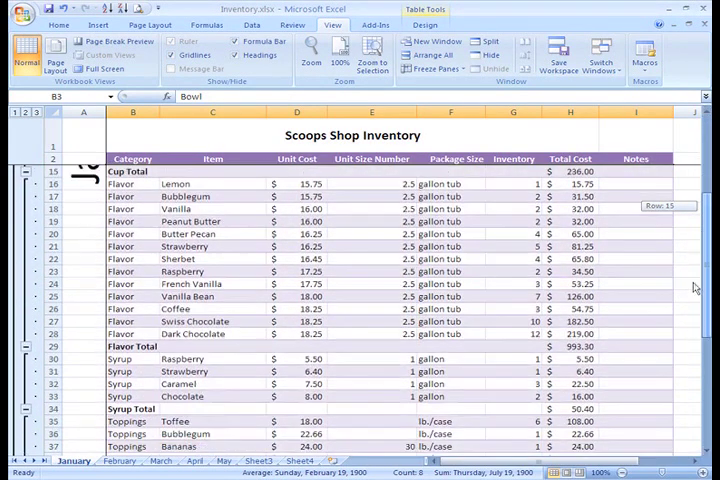
scroll("down", 3)
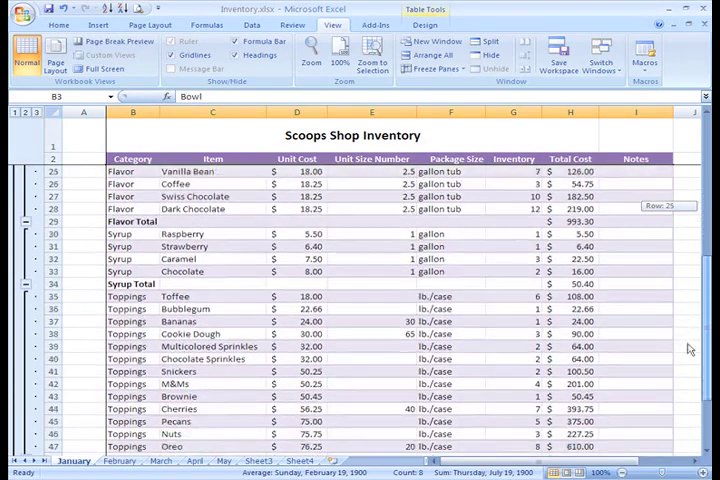
scroll("up", 3)
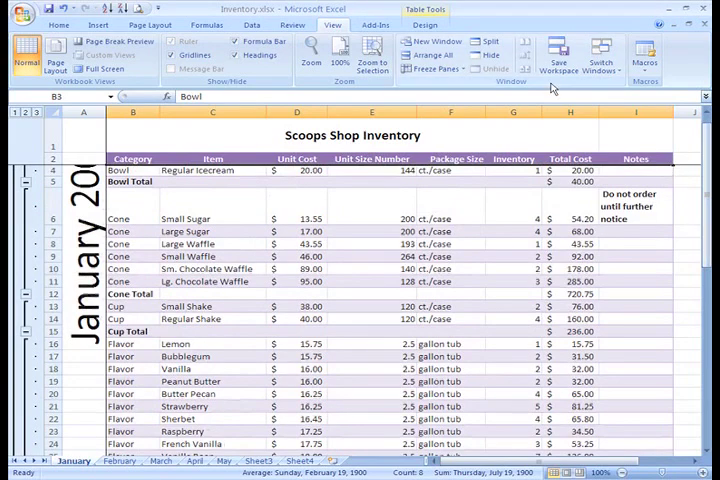
Step: Unfreeze the panes on the January sheet via Freeze Panes > Unfreeze Panes
left_click(432, 68)
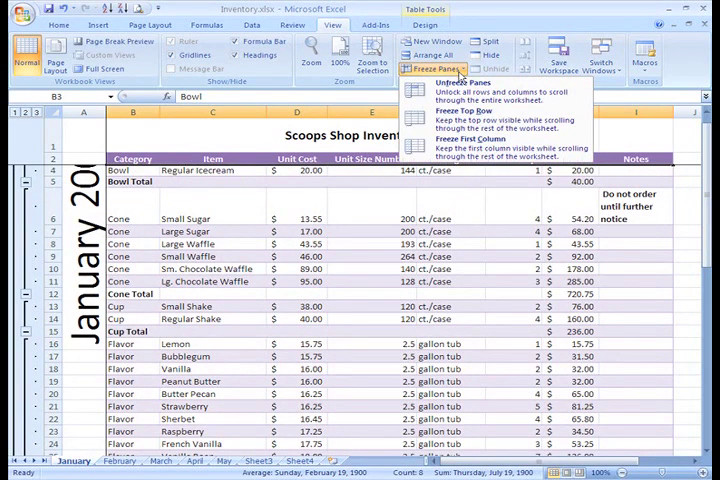
mouse_move(463, 84)
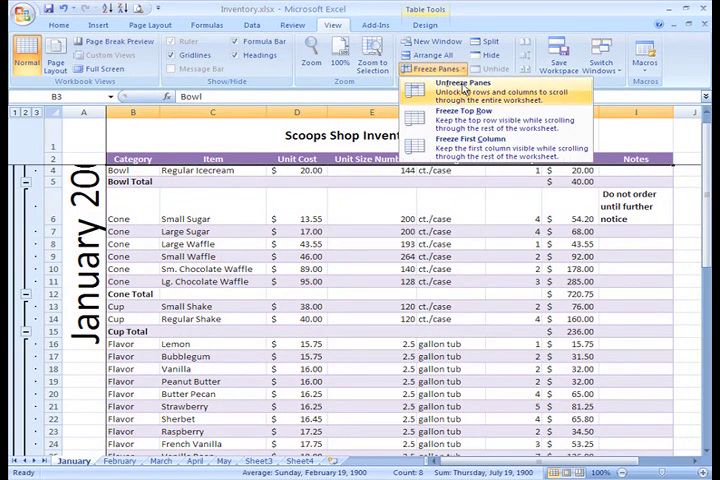
left_click(451, 84)
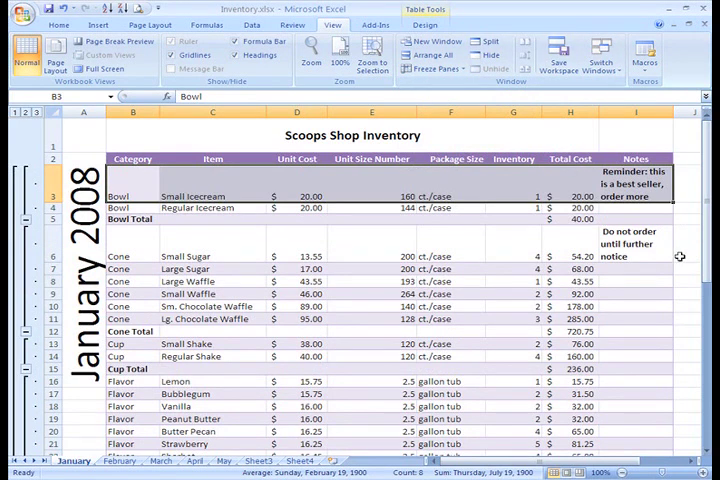
mouse_move(316, 243)
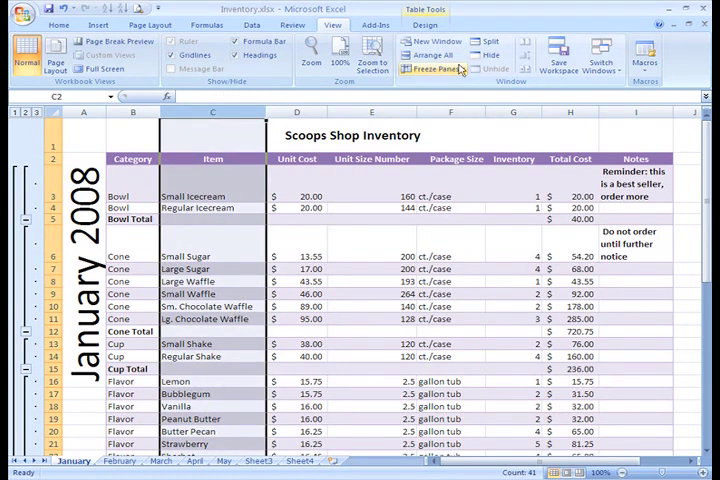
Step: Freeze panes at C2 to keep columns A and B fixed while scrolling sideways
left_click(430, 68)
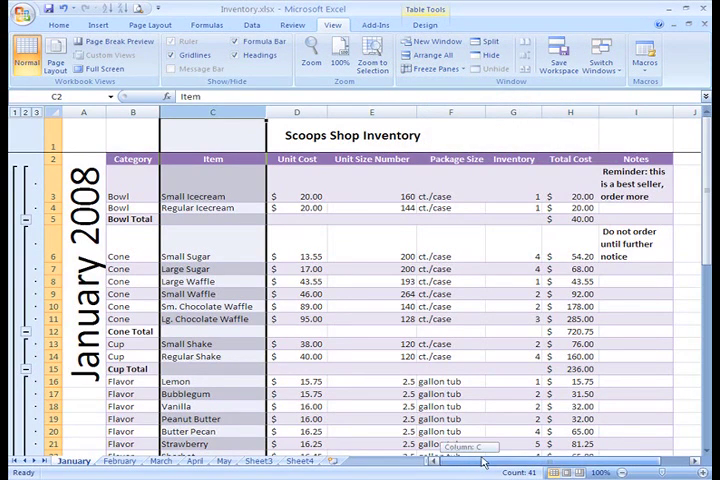
left_click(210, 96)
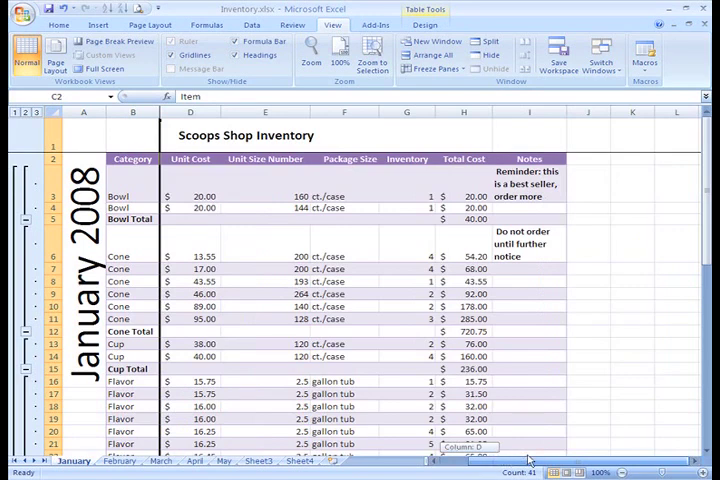